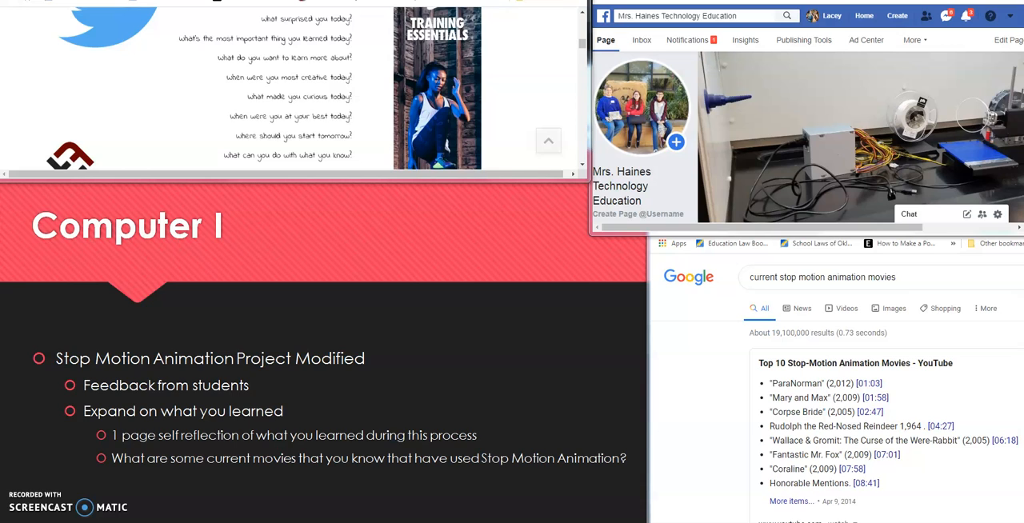
mouse_move(712, 68)
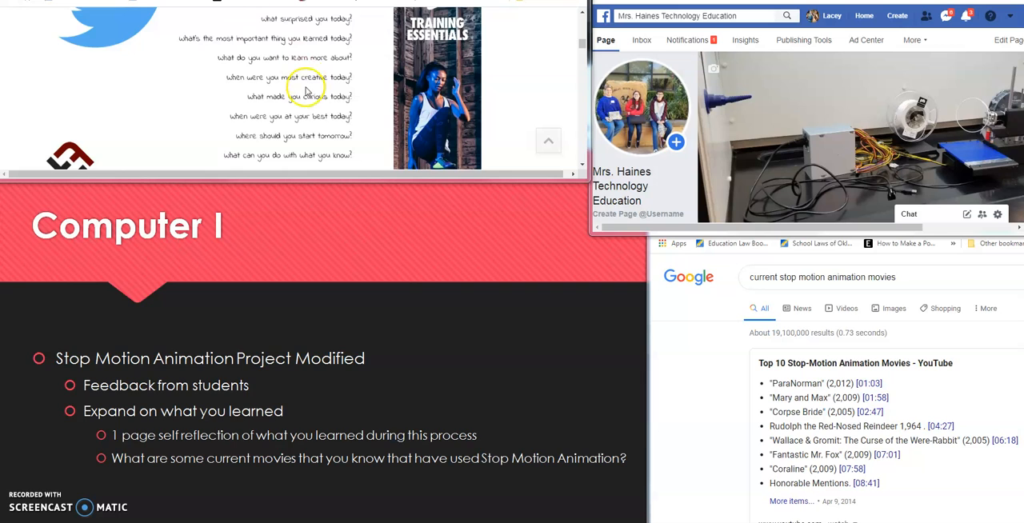
mouse_move(581, 15)
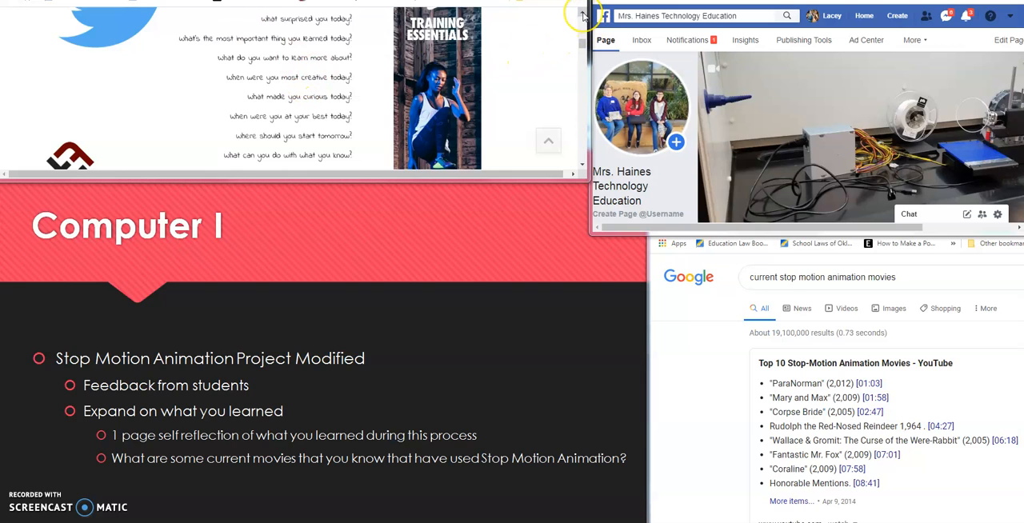
mouse_move(530, 37)
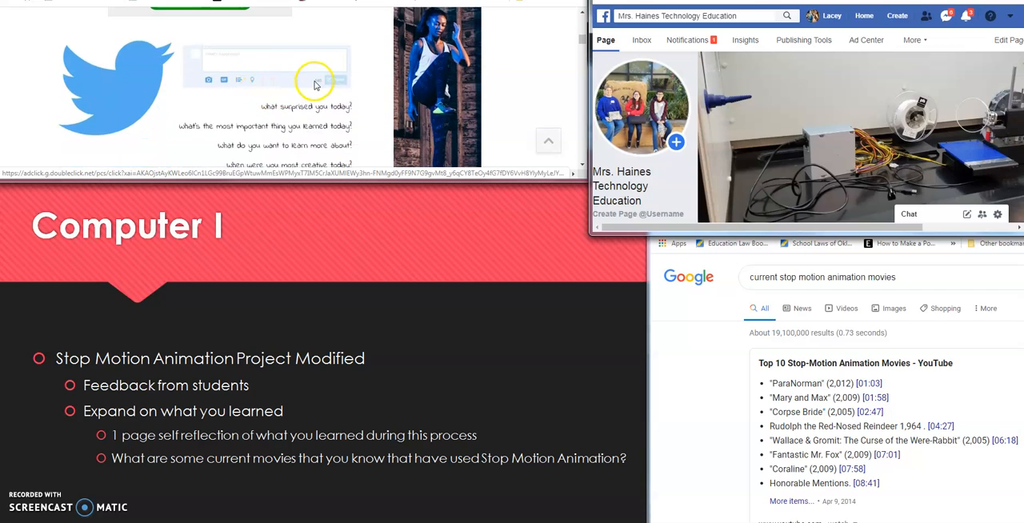
Play the student's stop-motion brick video beneath the Great Job! comment on Facebook
scroll("down", 3)
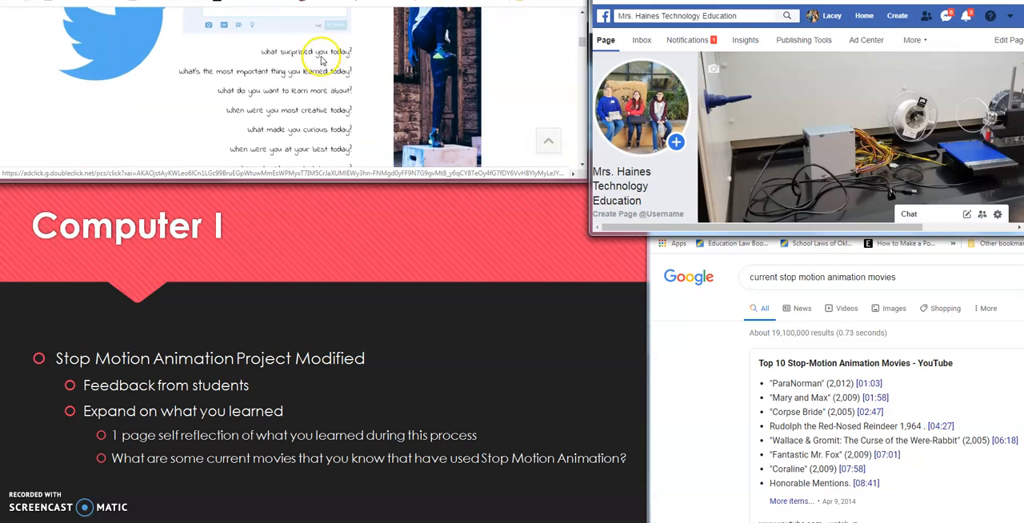
mouse_move(284, 68)
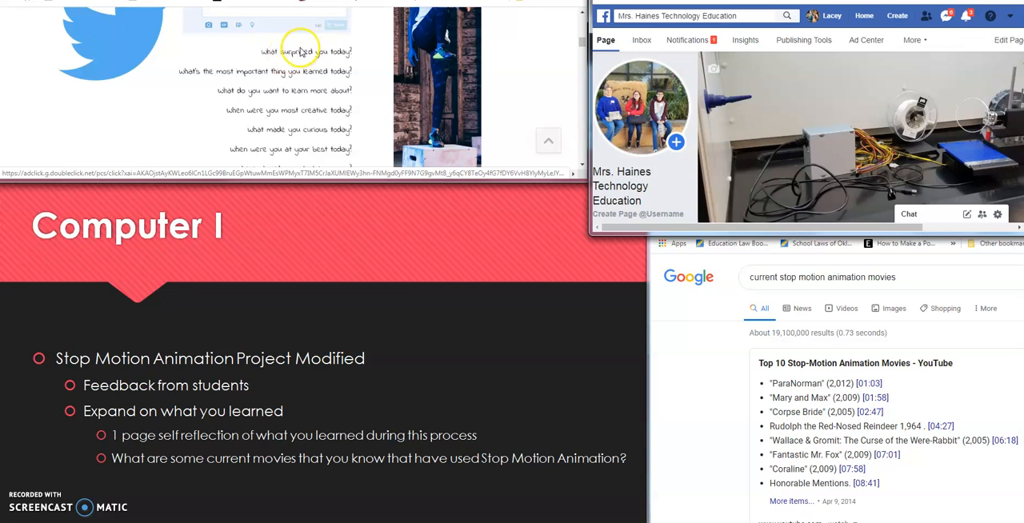
mouse_move(322, 64)
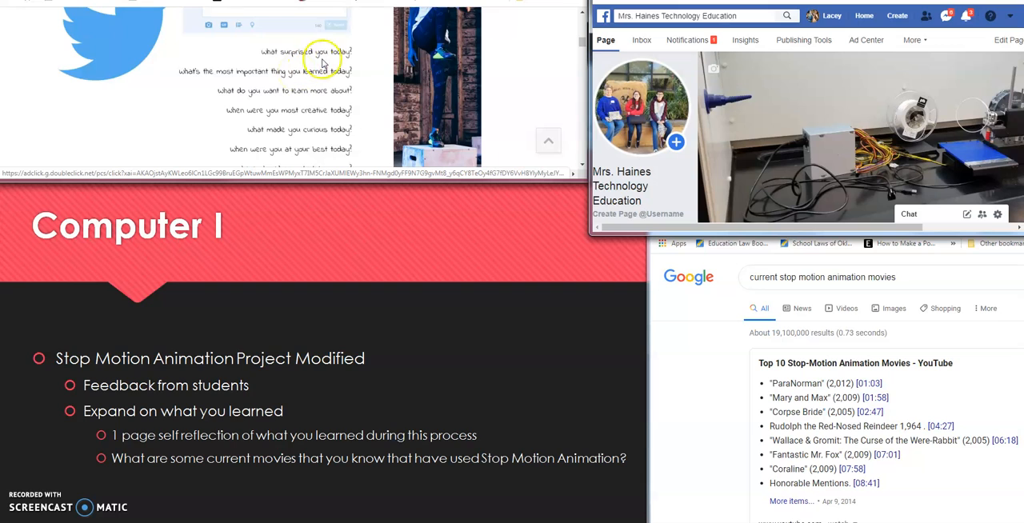
mouse_move(216, 91)
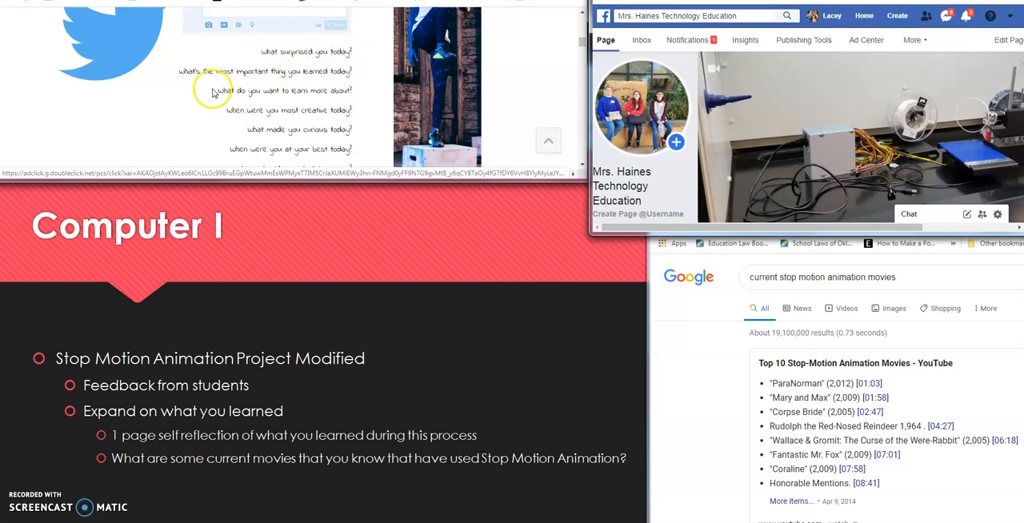
mouse_move(180, 96)
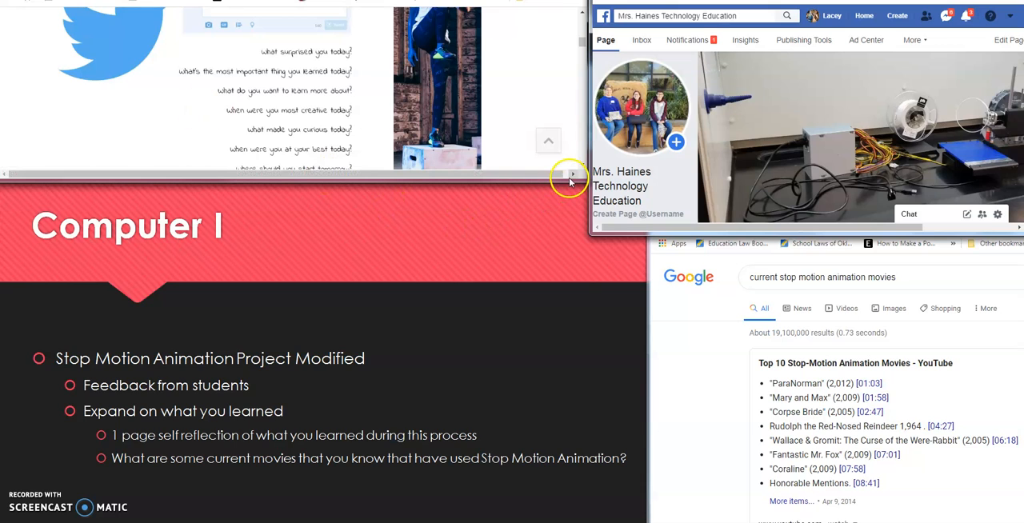
mouse_move(582, 170)
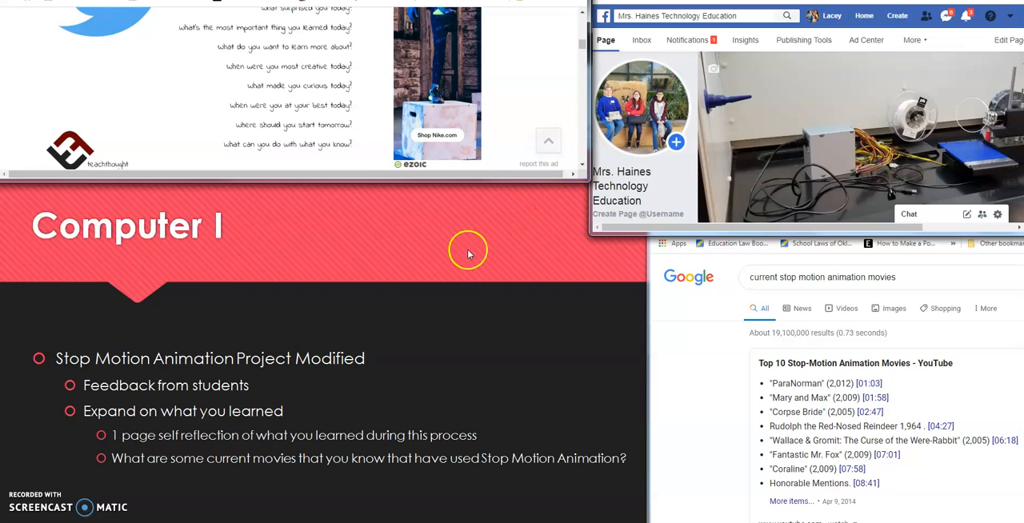
mouse_move(338, 412)
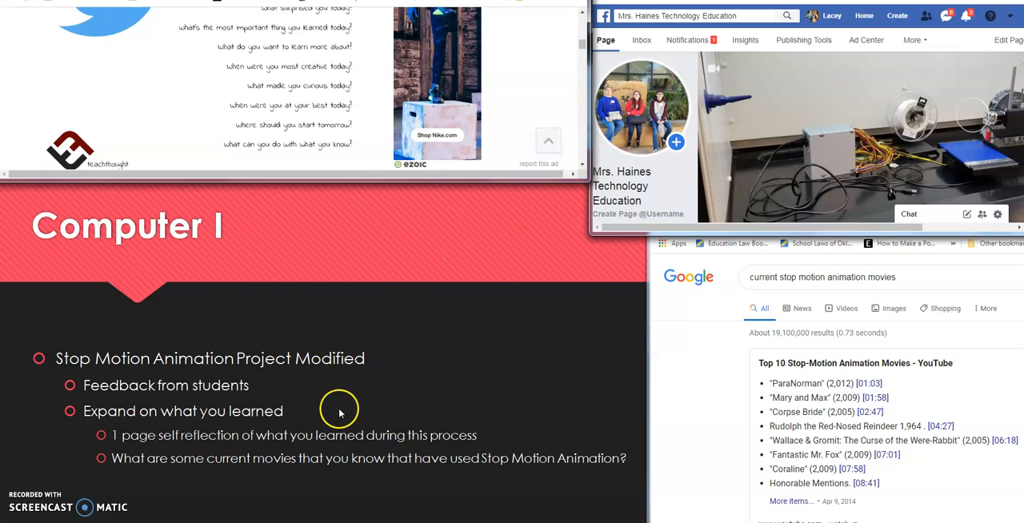
mouse_move(270, 489)
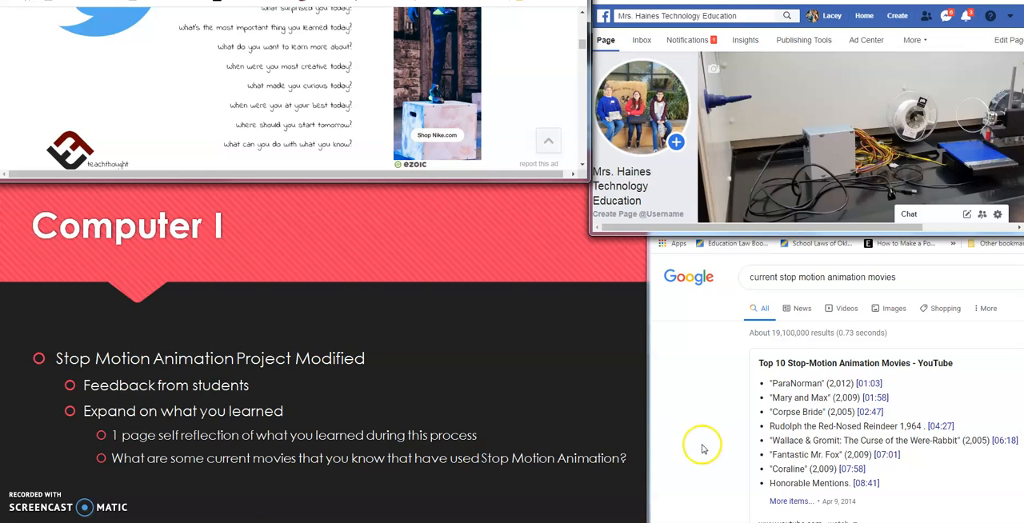
mouse_move(750, 285)
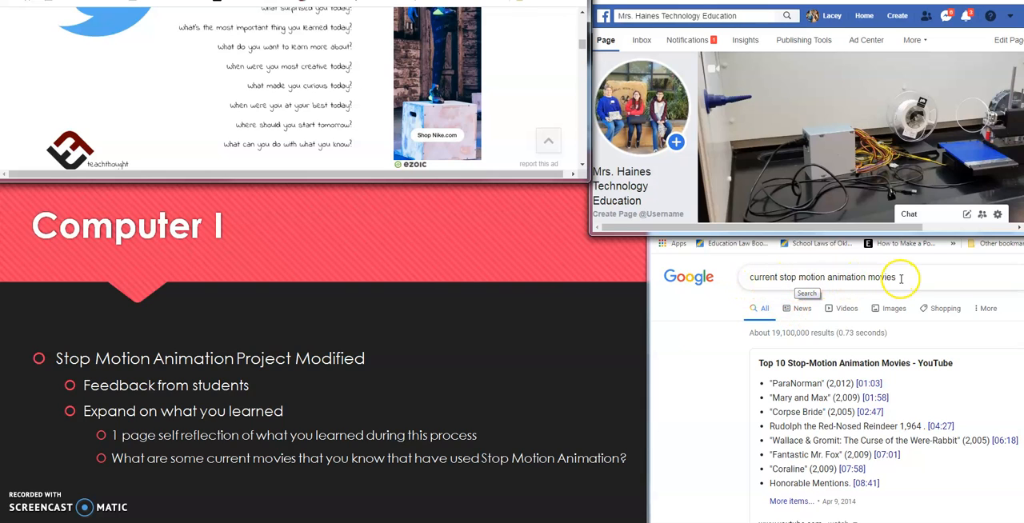
mouse_move(963, 434)
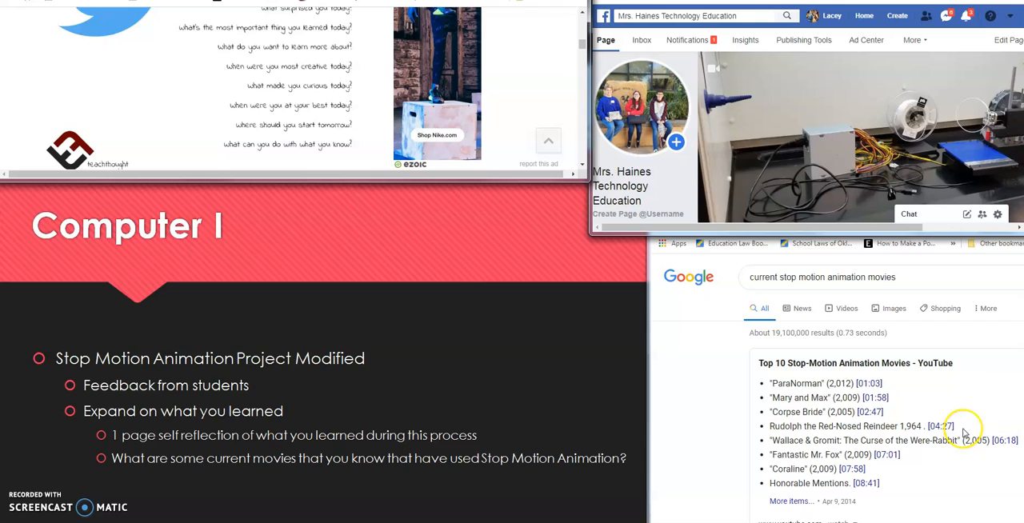
mouse_move(957, 420)
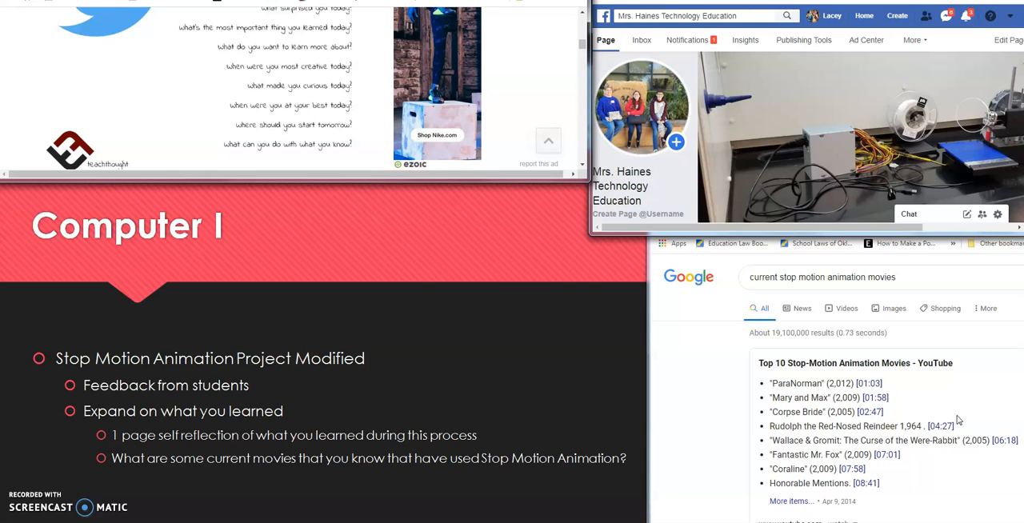
mouse_move(777, 271)
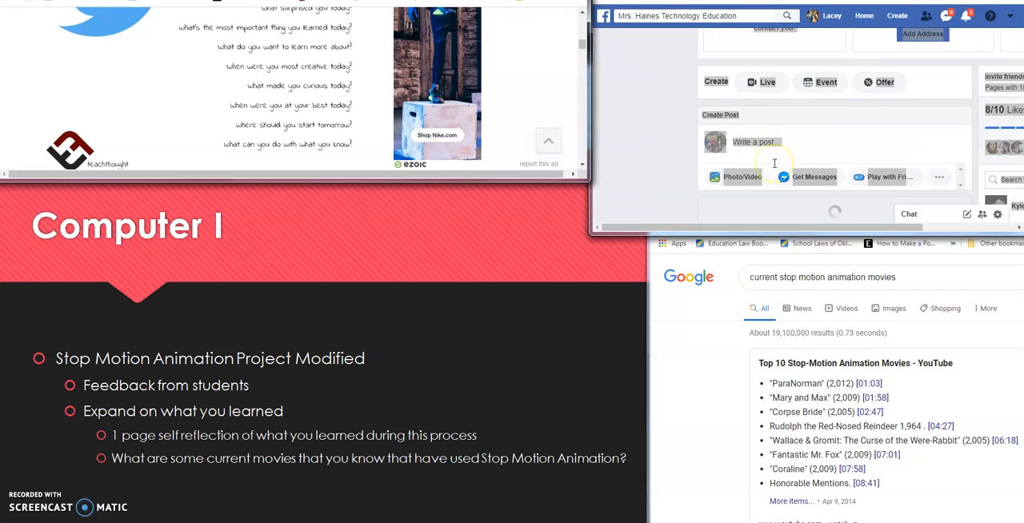
scroll("down", 3)
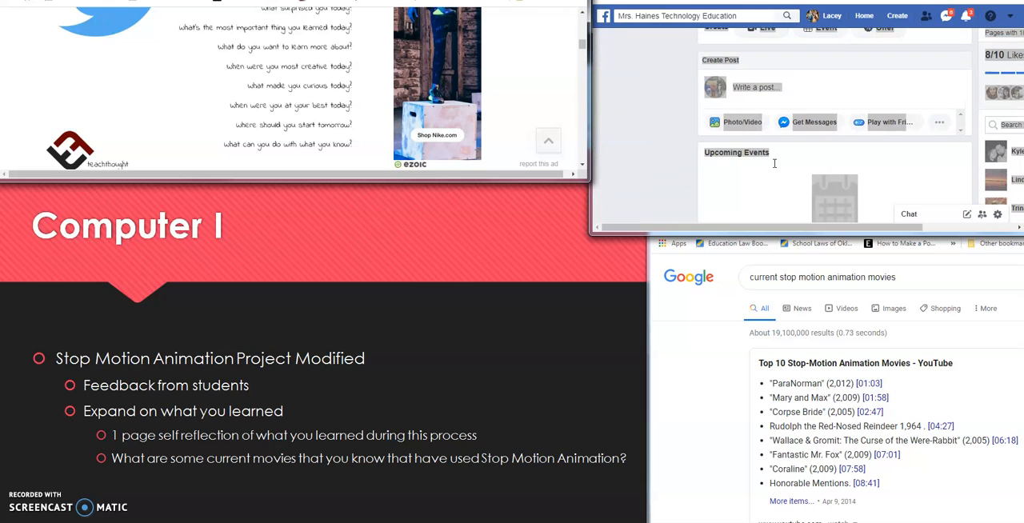
scroll("down", 3)
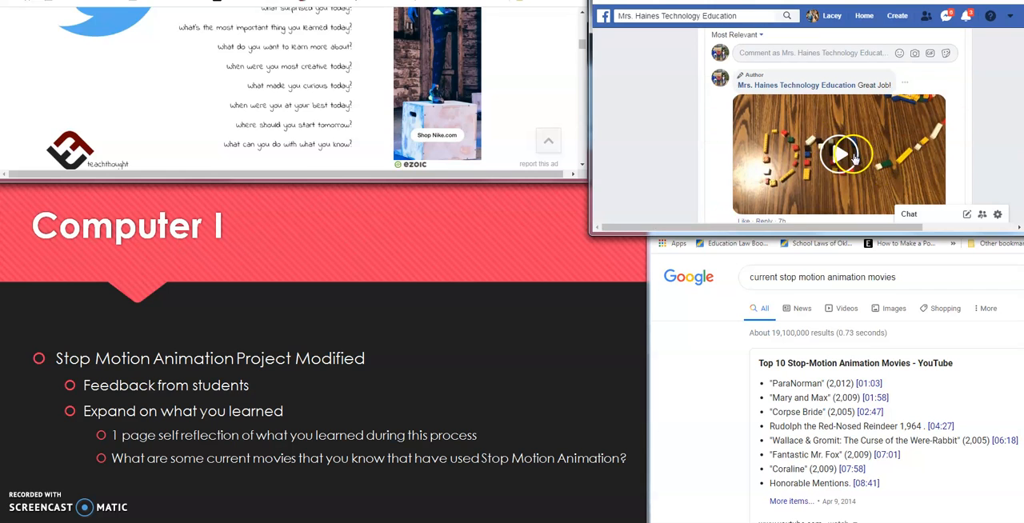
left_click(844, 154)
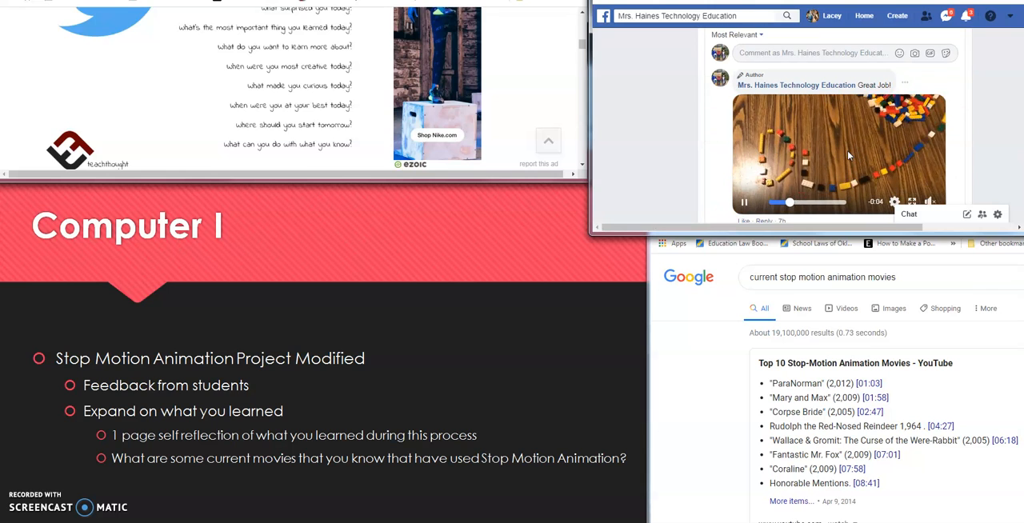